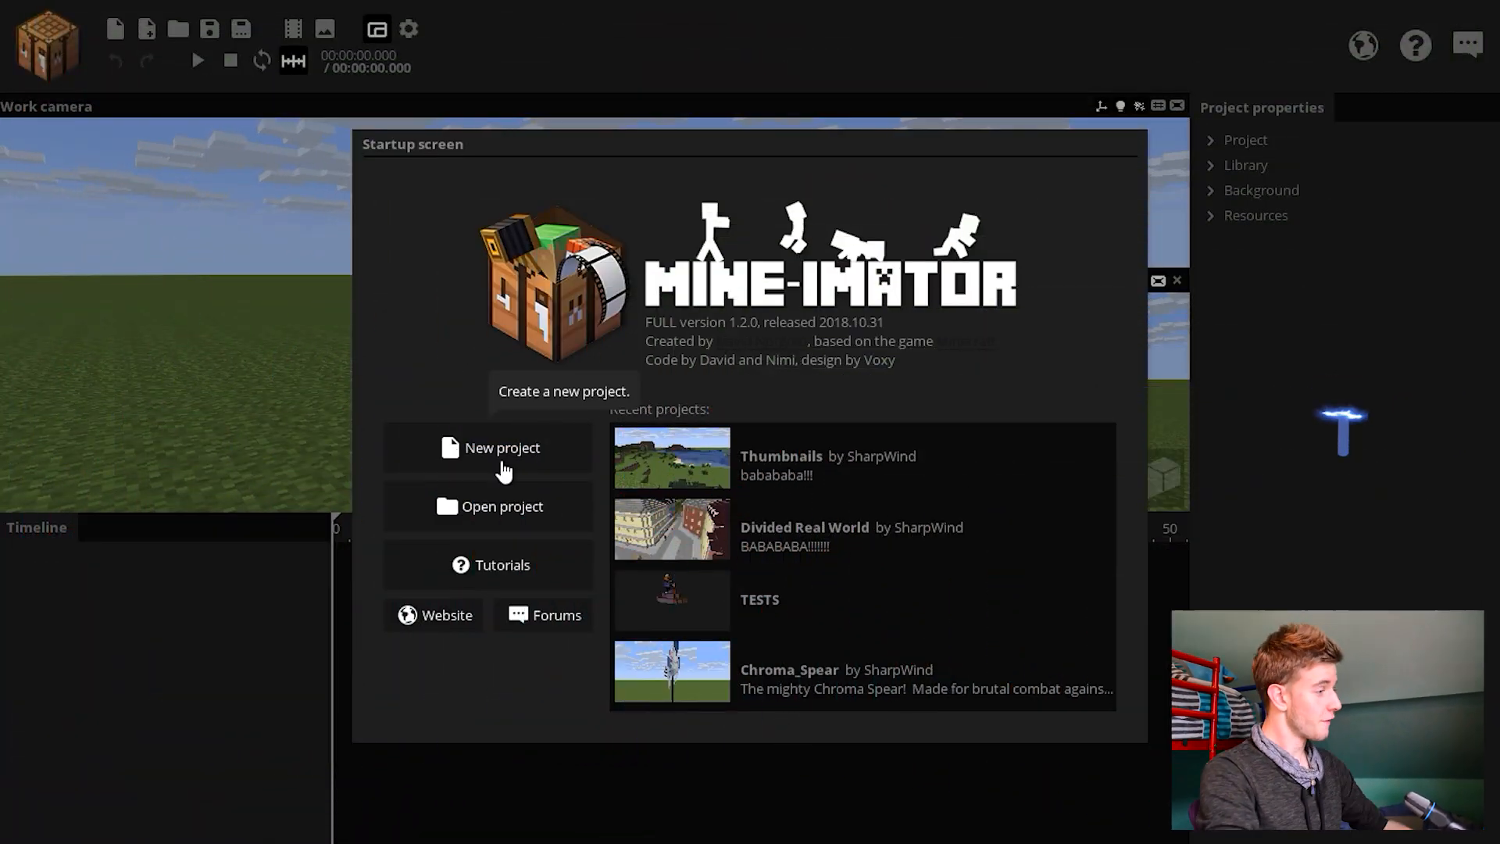
# Step: Start a new Mine-imator project and focus its Name field
pyautogui.click(501, 447)
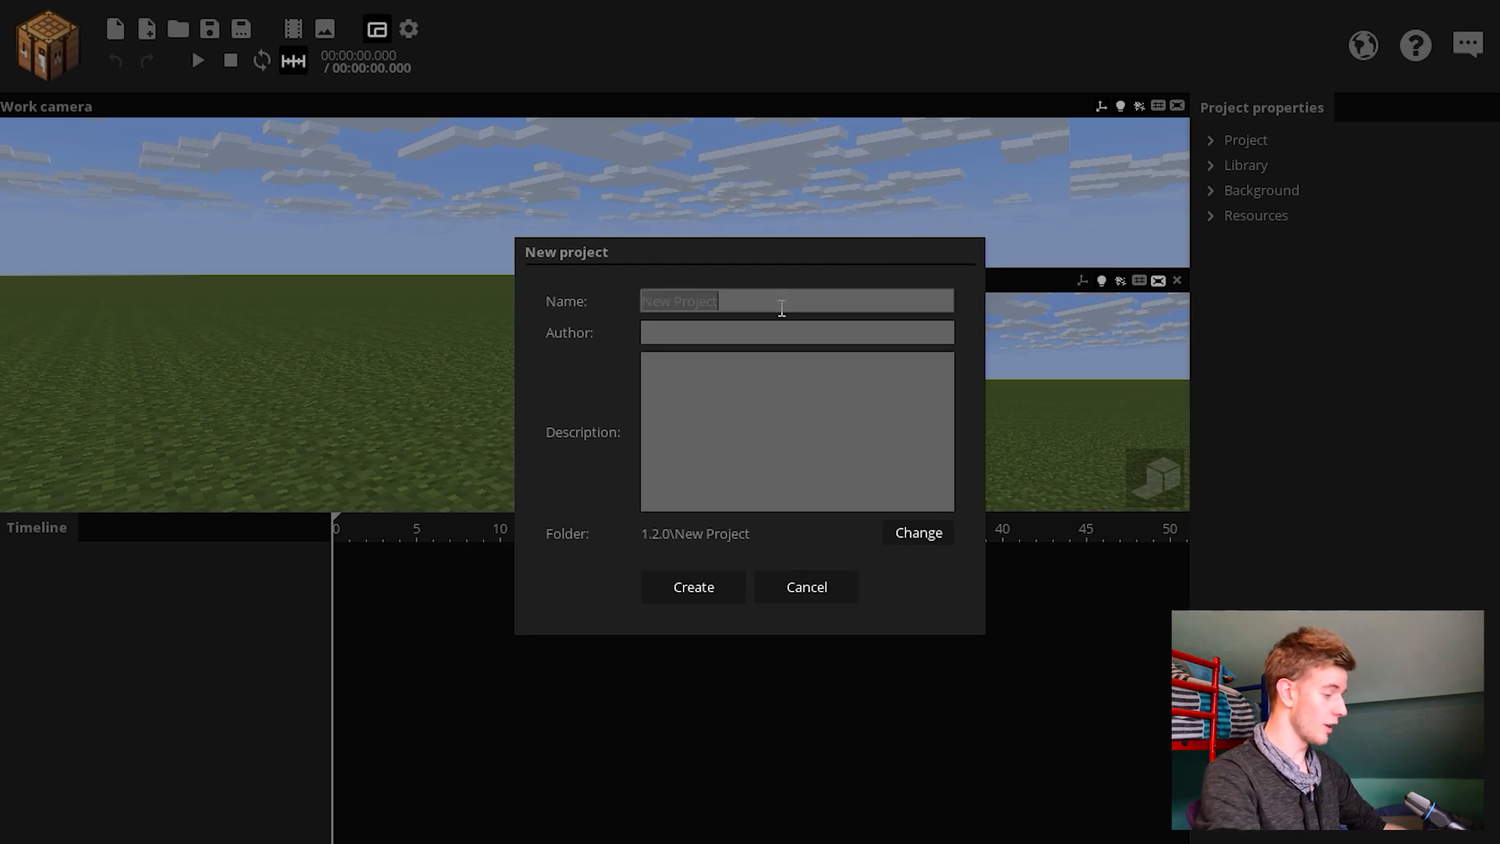
pyautogui.click(693, 586)
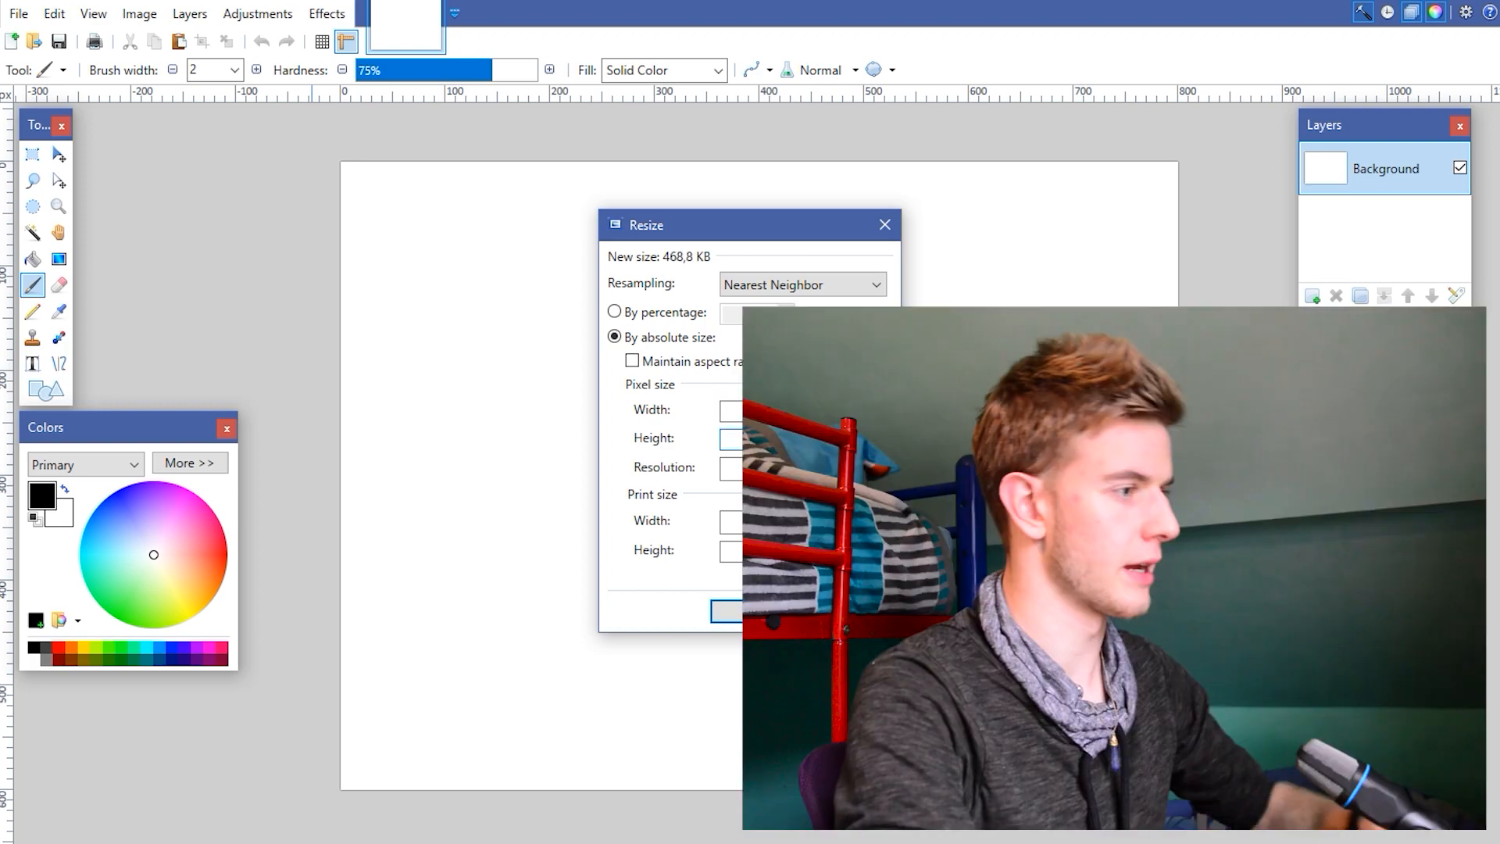
# Step: Apply the tall, narrow absolute image size with aspect ratio unlocked
pyautogui.click(727, 612)
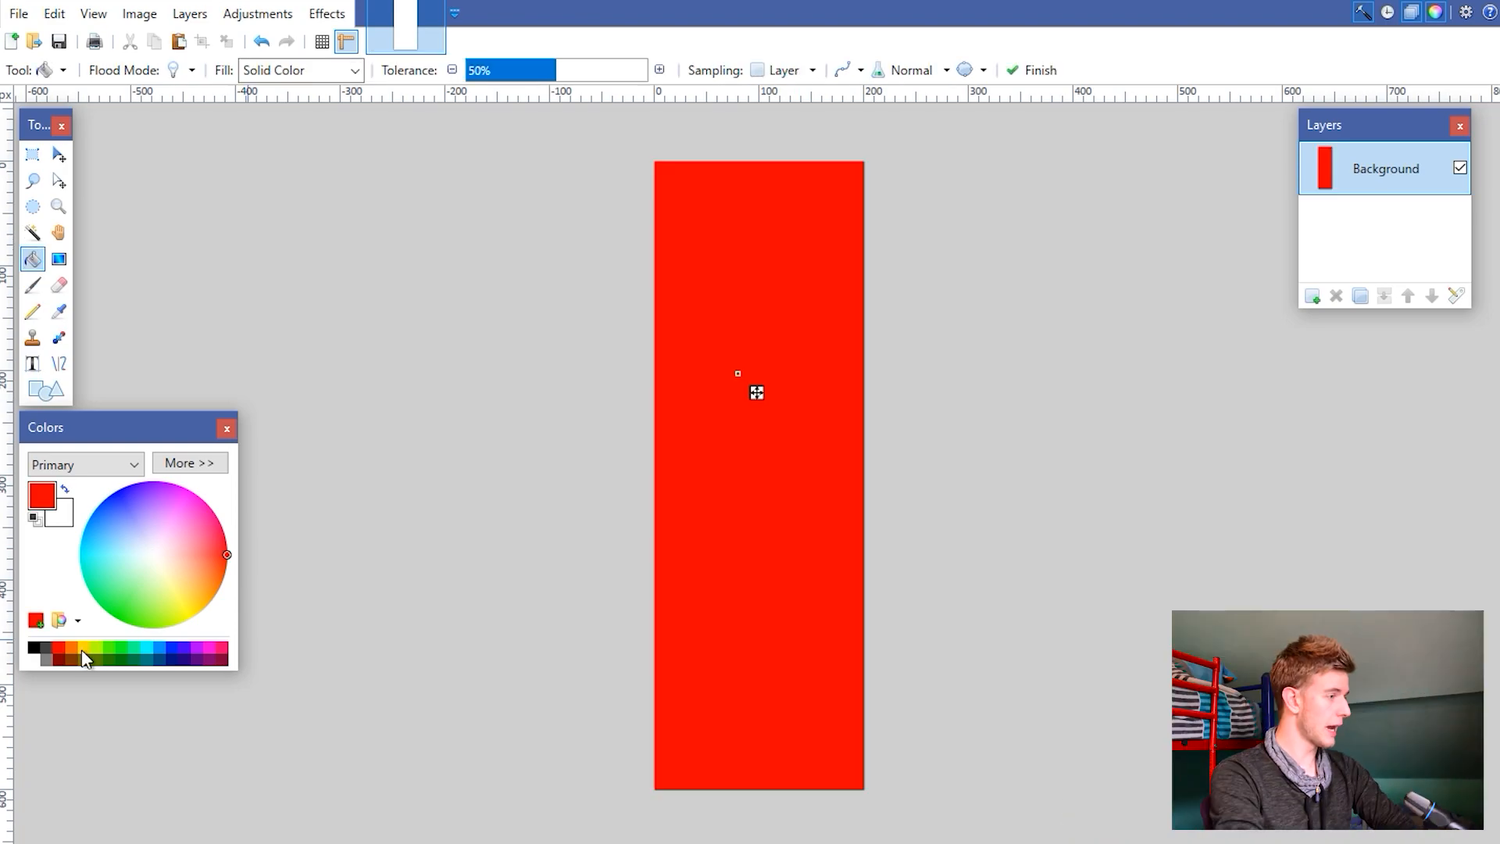
# Step: Recolour the canvas orange and make white the primary colour for the gradient
pyautogui.click(70, 658)
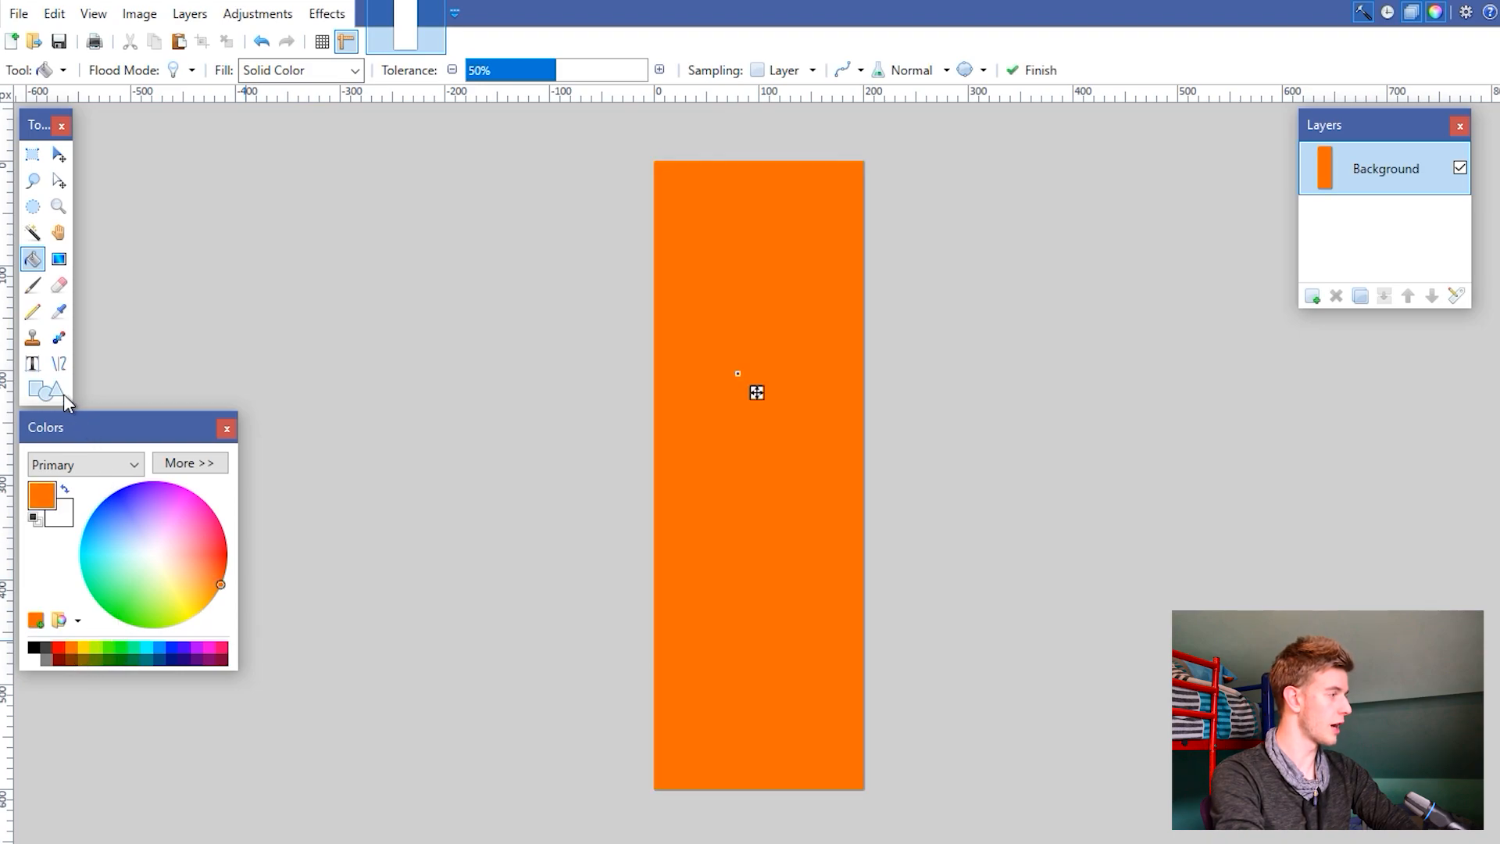
pyautogui.click(57, 258)
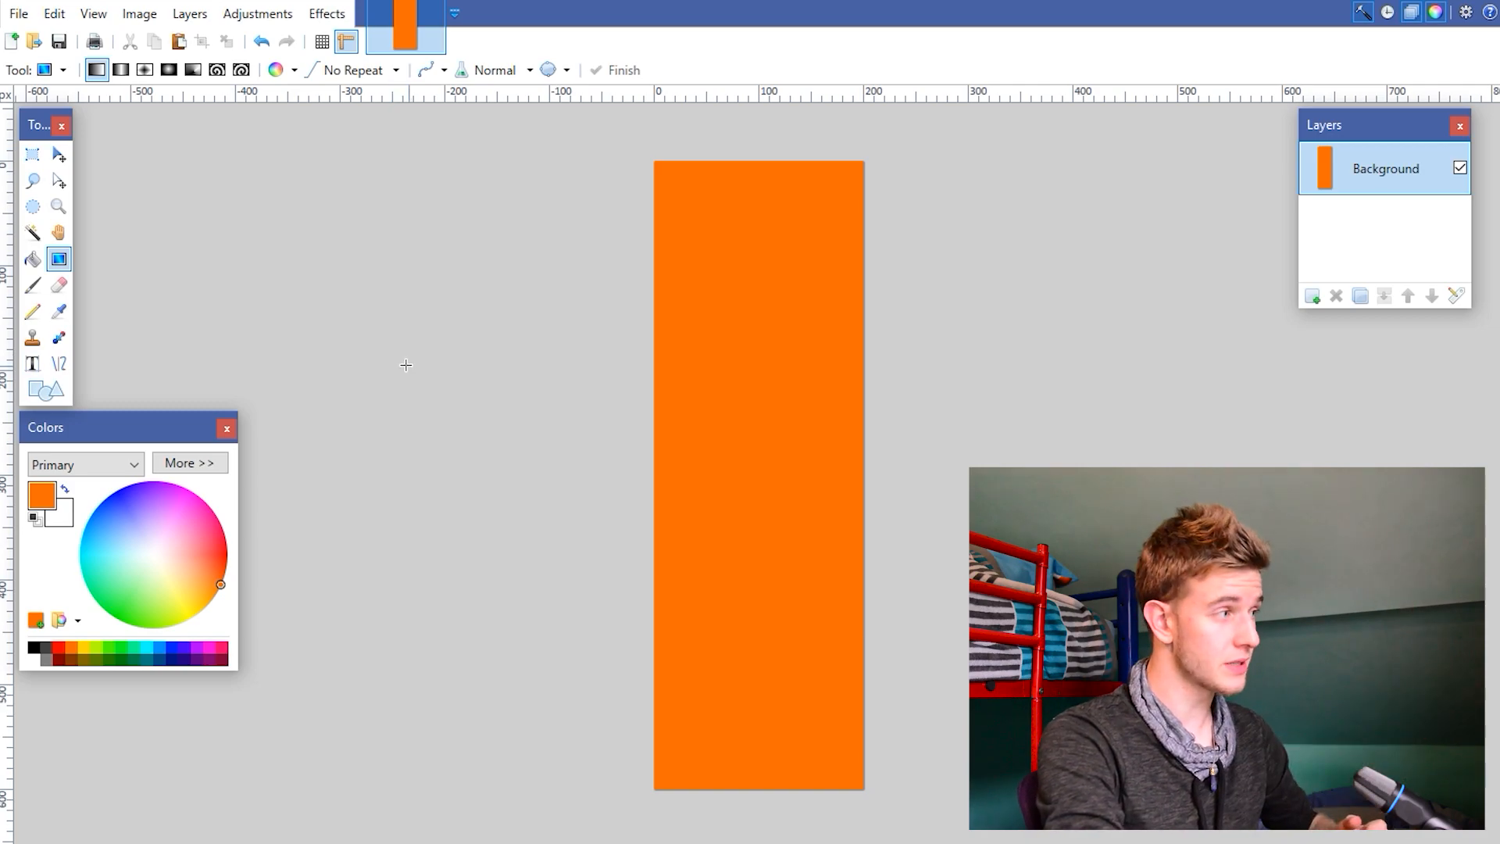
pyautogui.click(294, 70)
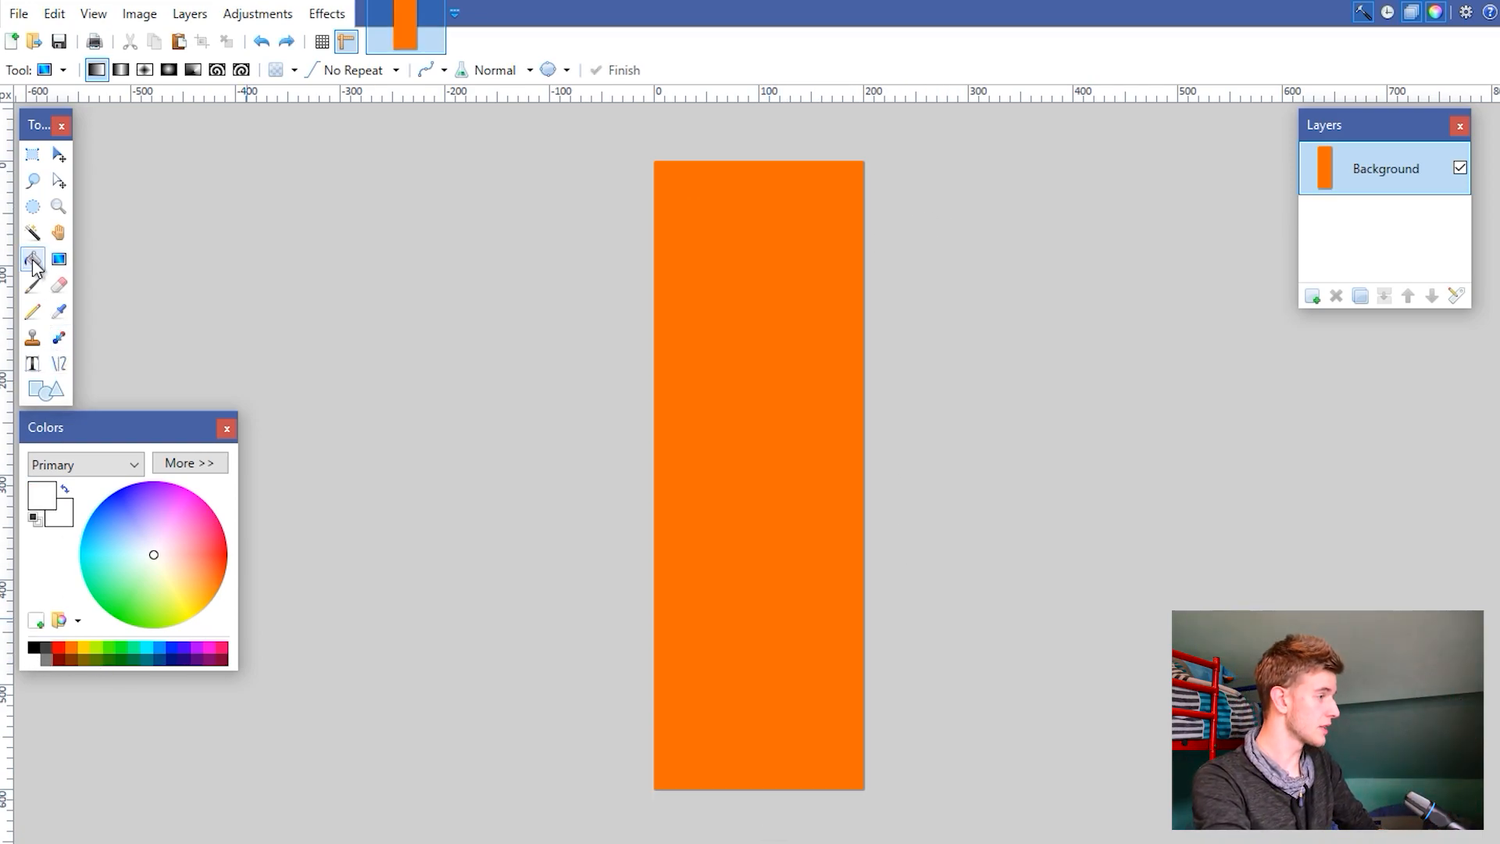
# Step: Fill the canvas solid white, ready for drawing a gradient
pyautogui.click(31, 285)
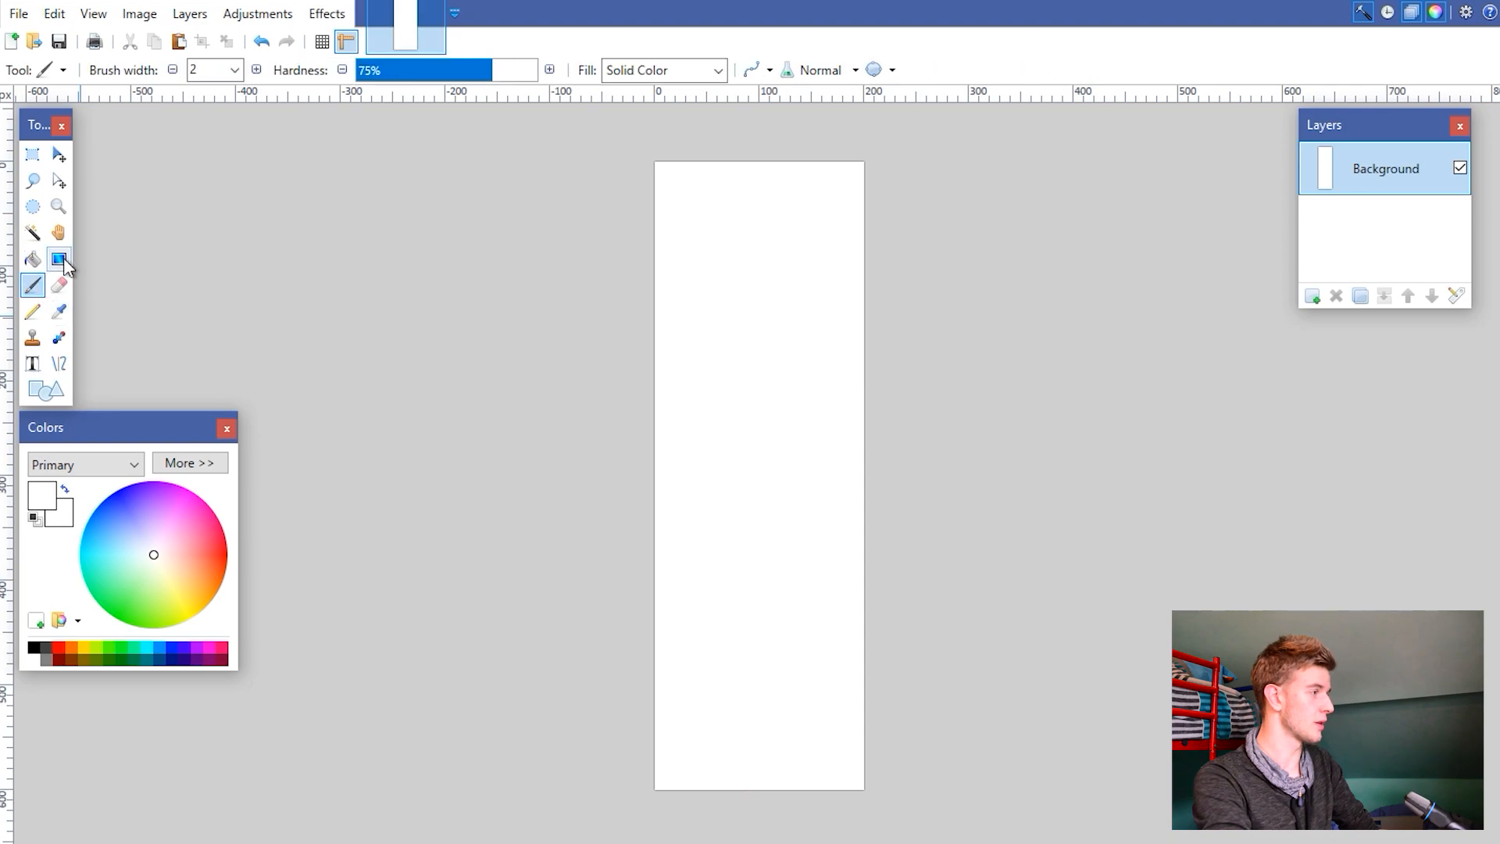
pyautogui.click(58, 258)
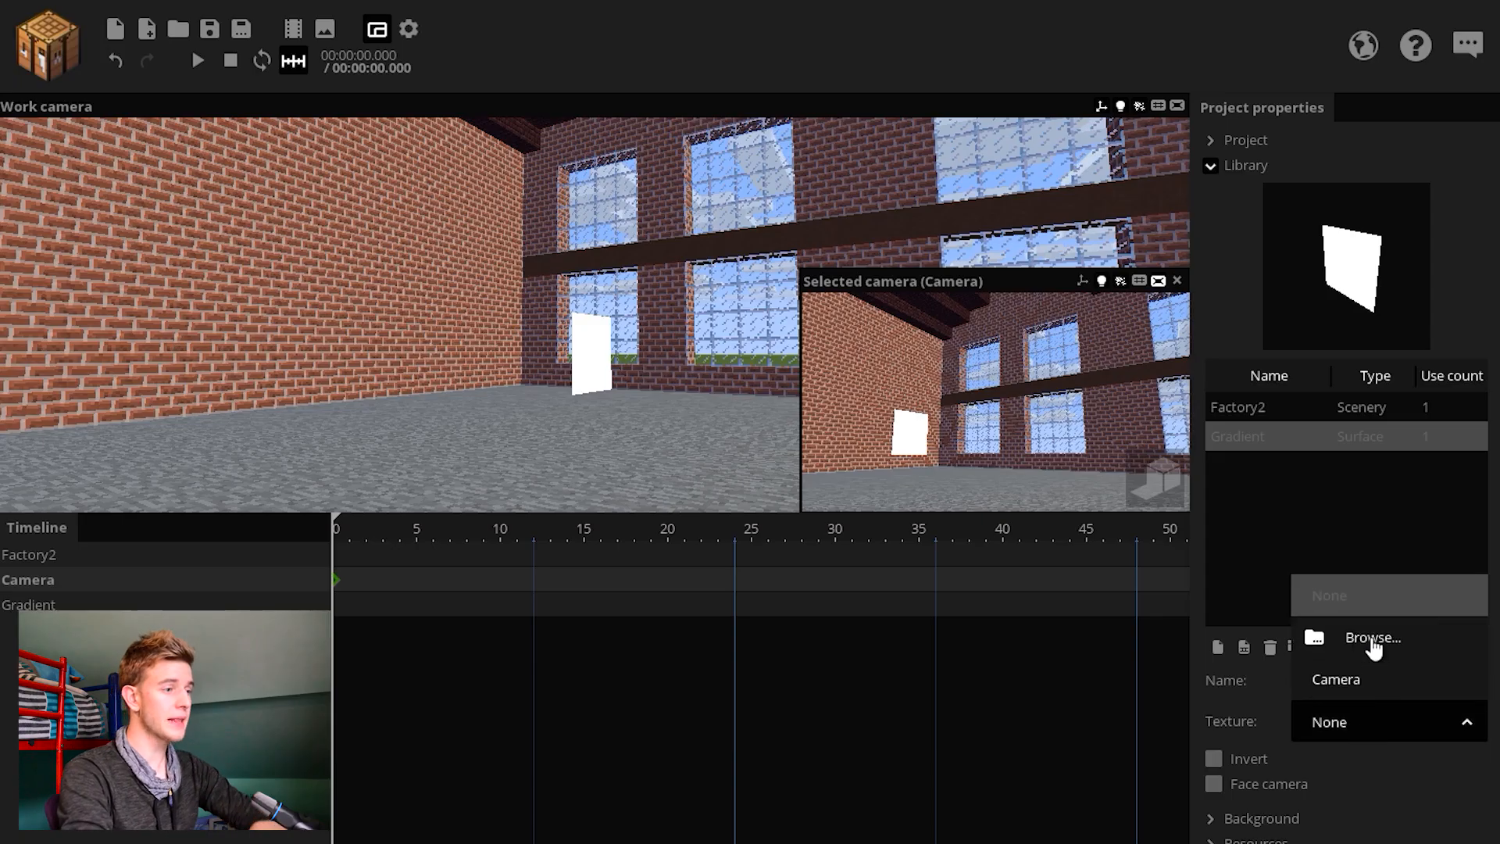
# Step: Browse to the gradient image and apply it as the Gradient surface's texture
pyautogui.click(1373, 638)
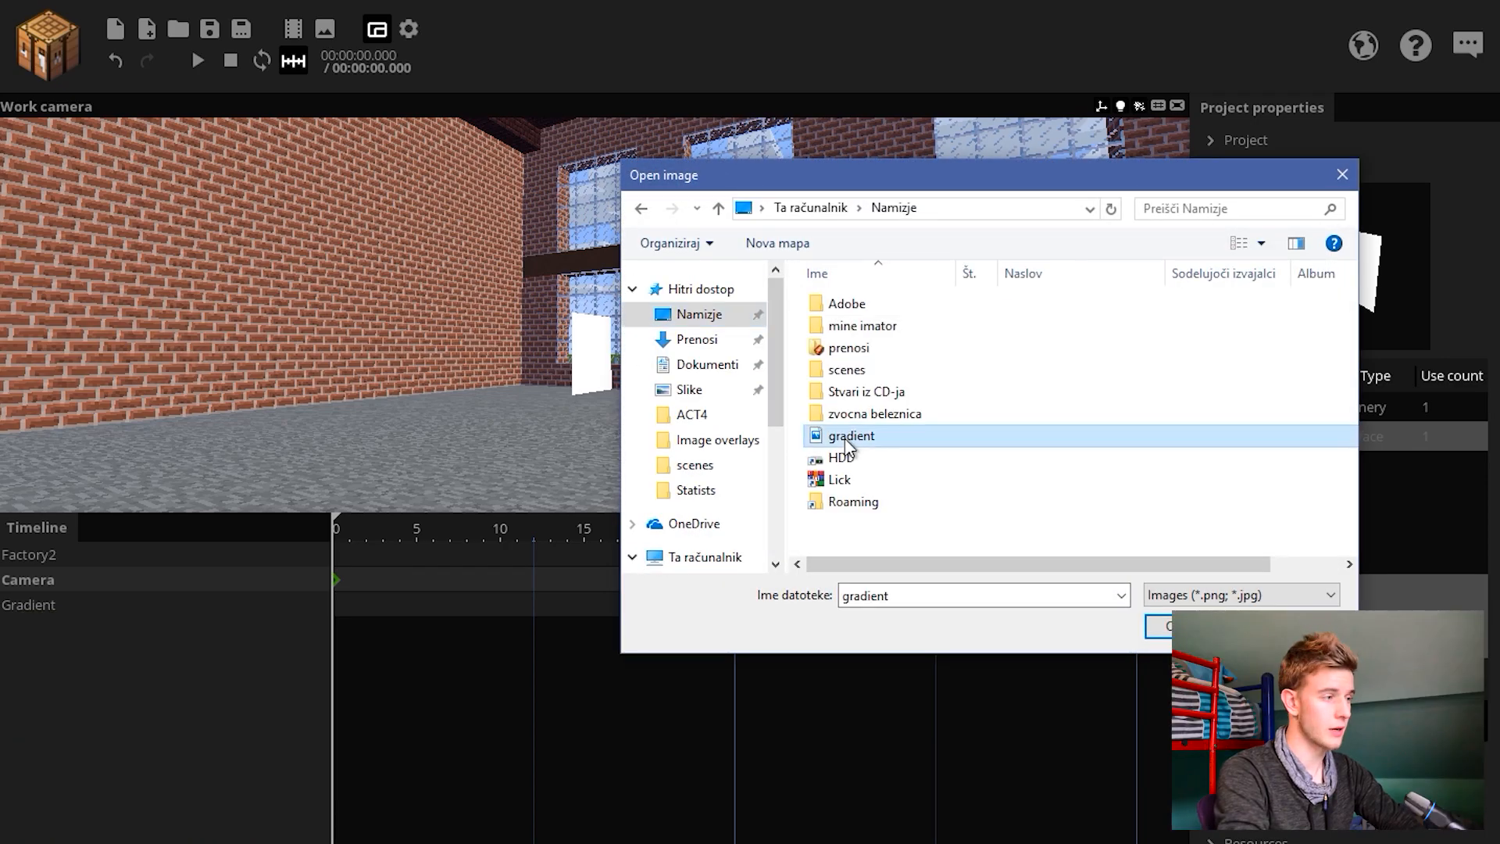
pyautogui.click(1166, 625)
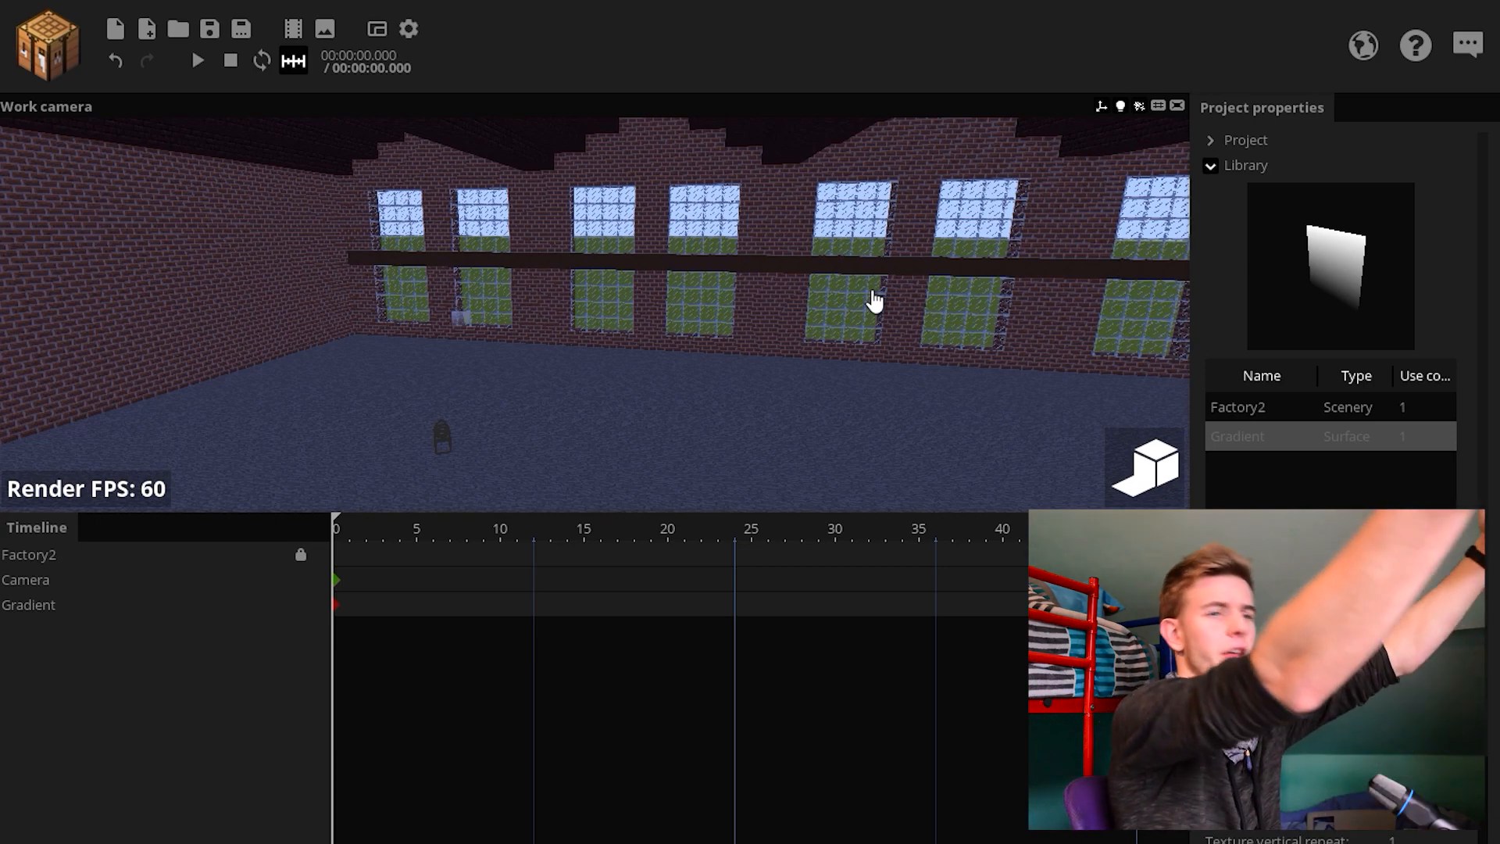
pyautogui.moveTo(1238, 163)
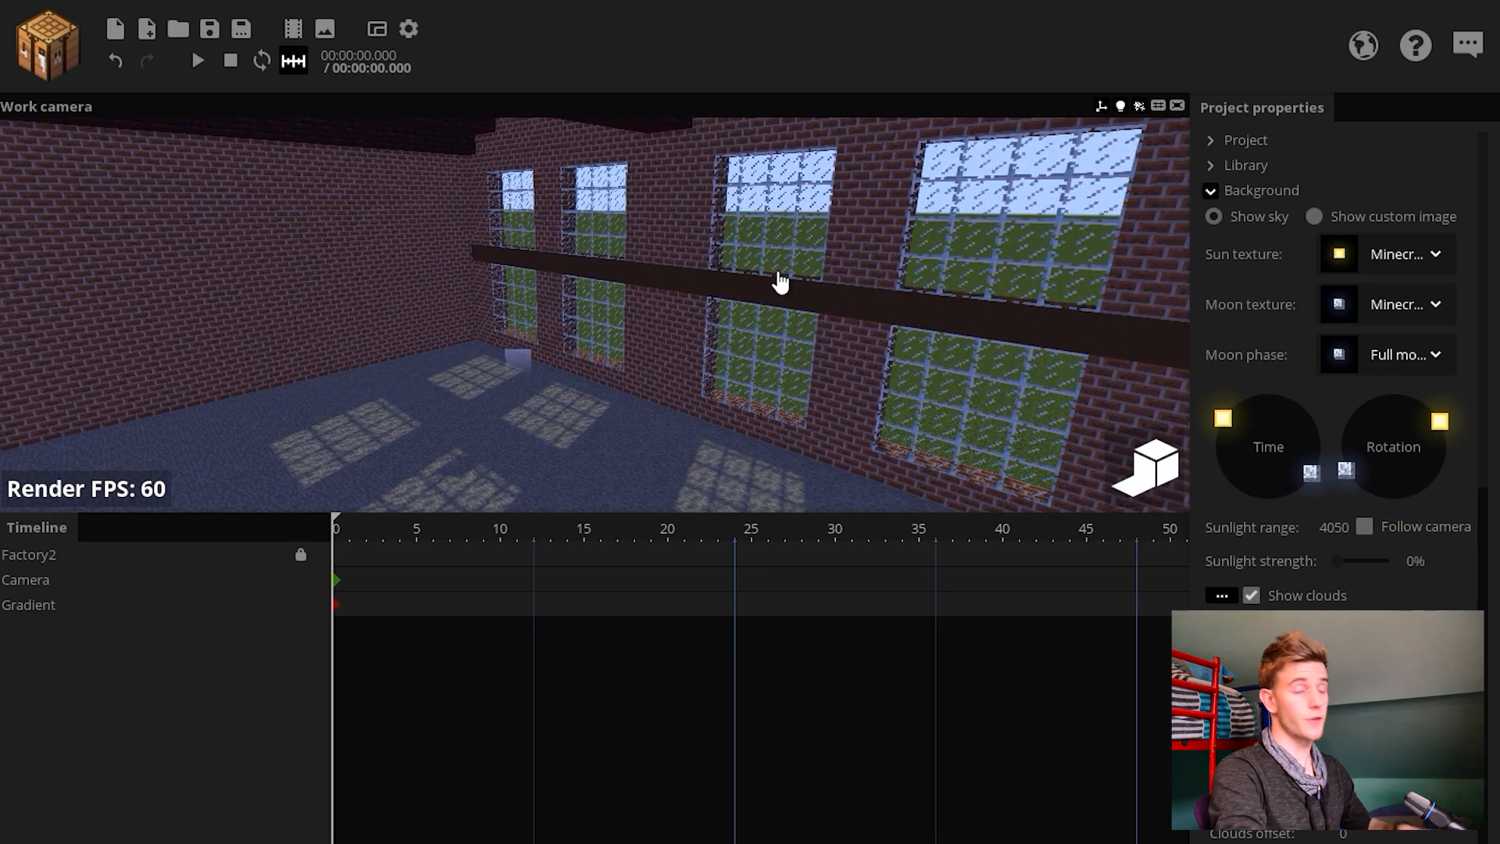
# Step: Select the gradient surface in the factory scene and expand its Graphics settings
pyautogui.click(32, 605)
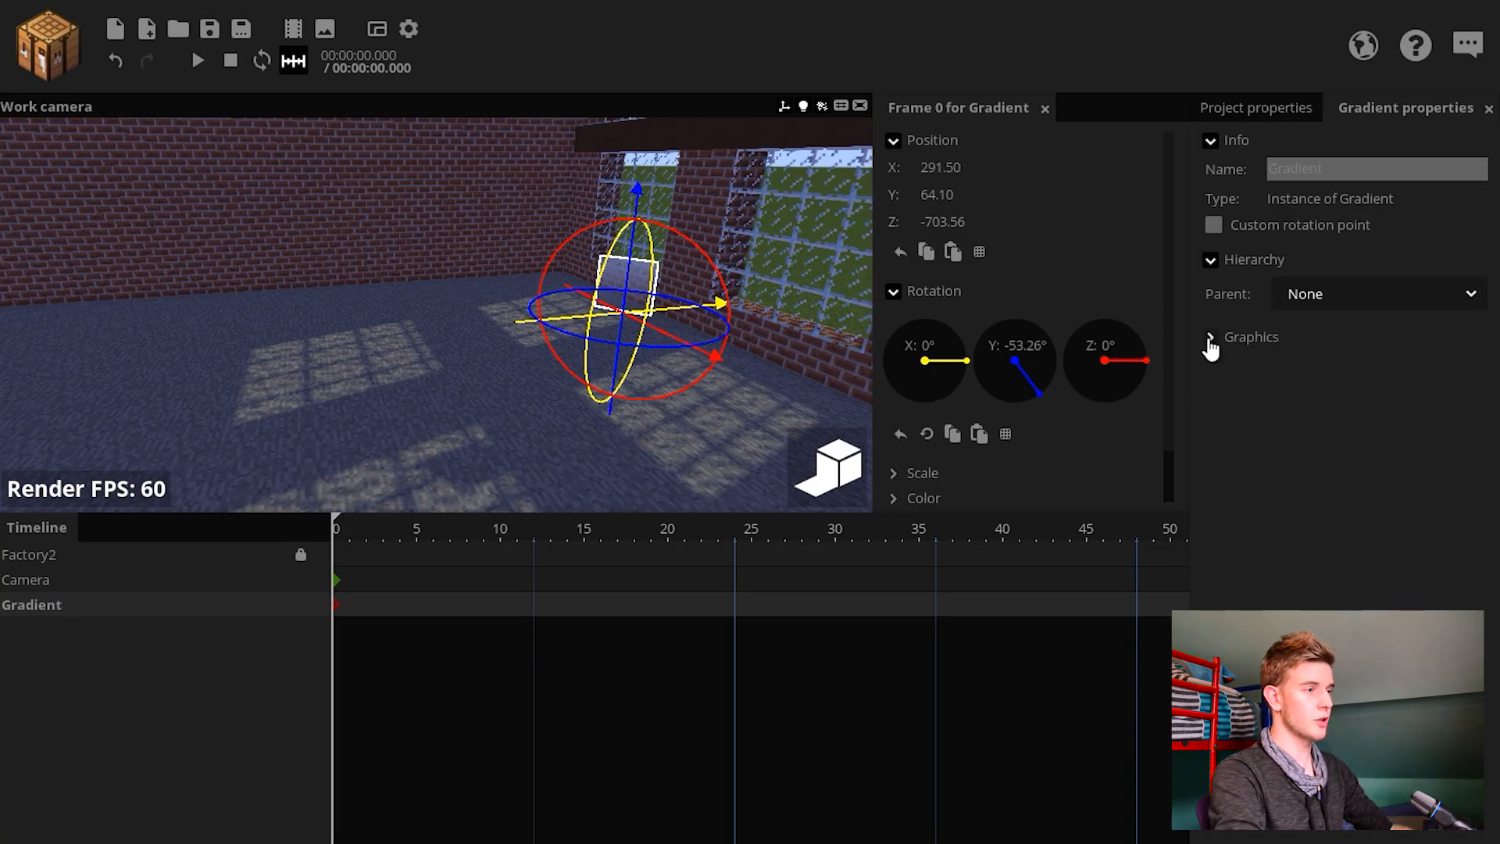
pyautogui.click(1210, 338)
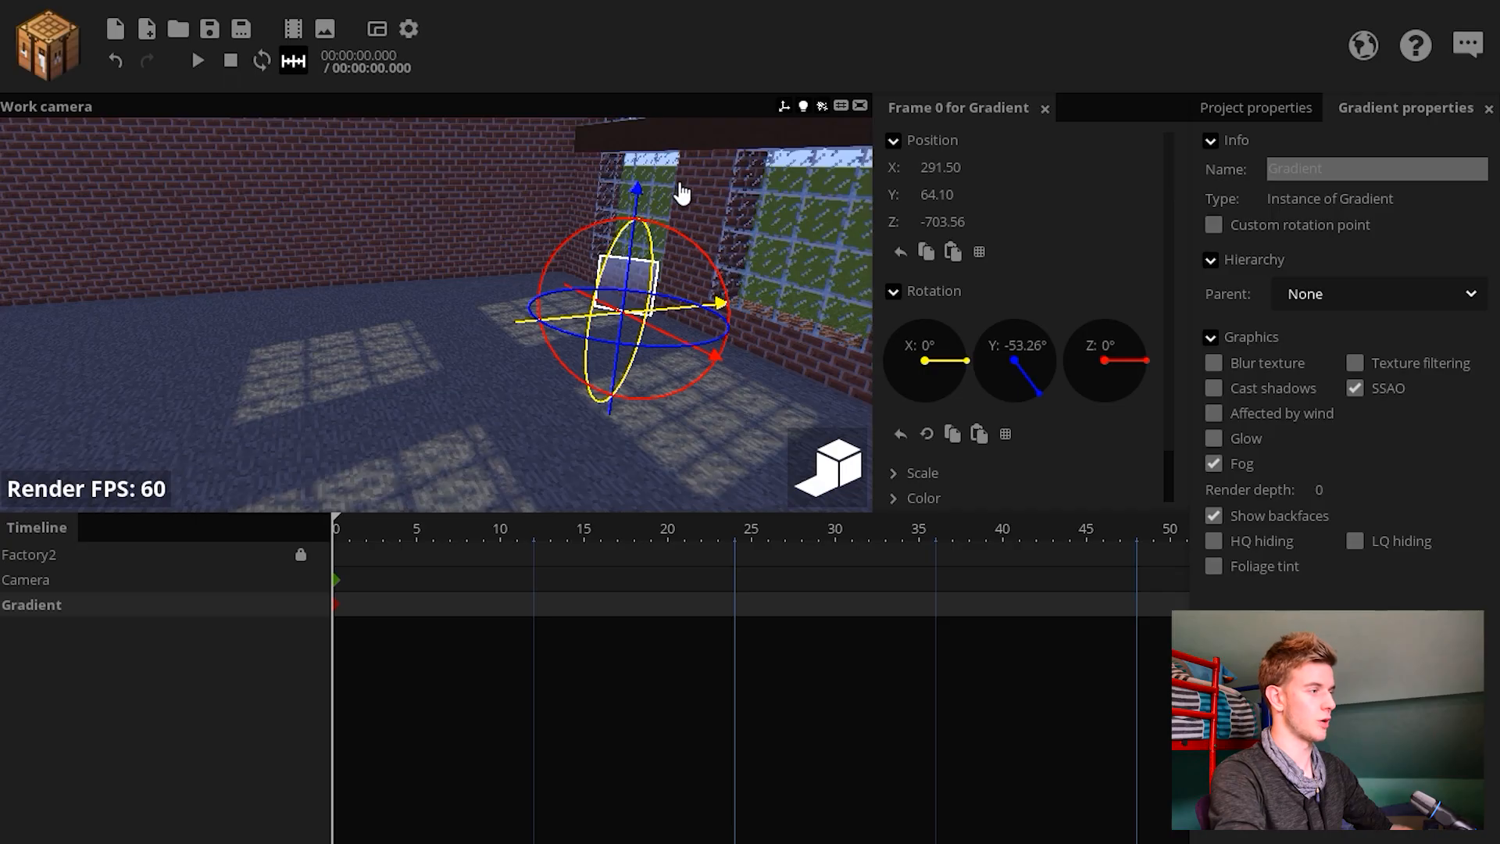